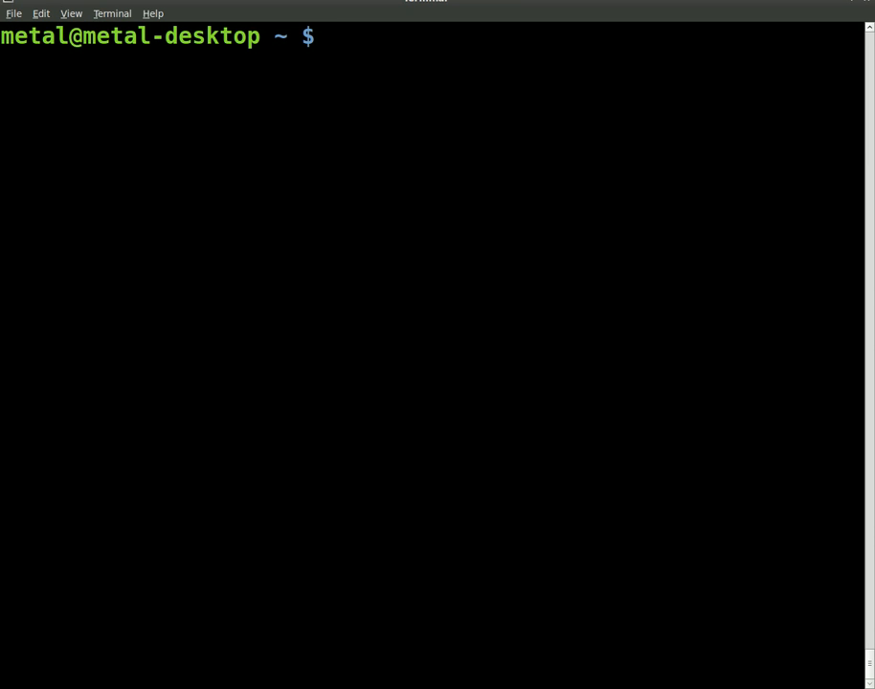
Run 'sudo aptitude install openssh-server' at the local shell
text(ssh)
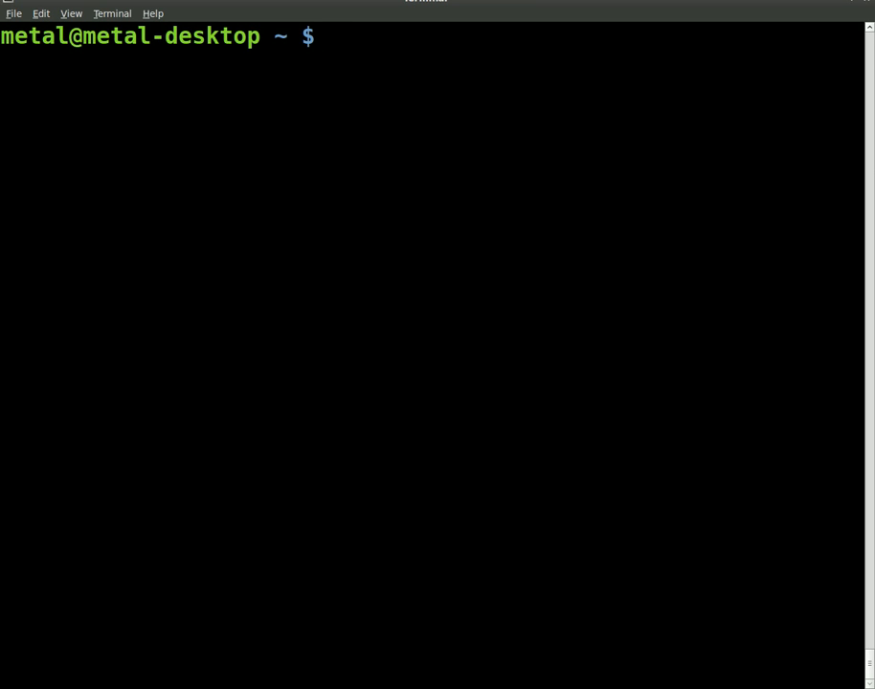
text(sudo)
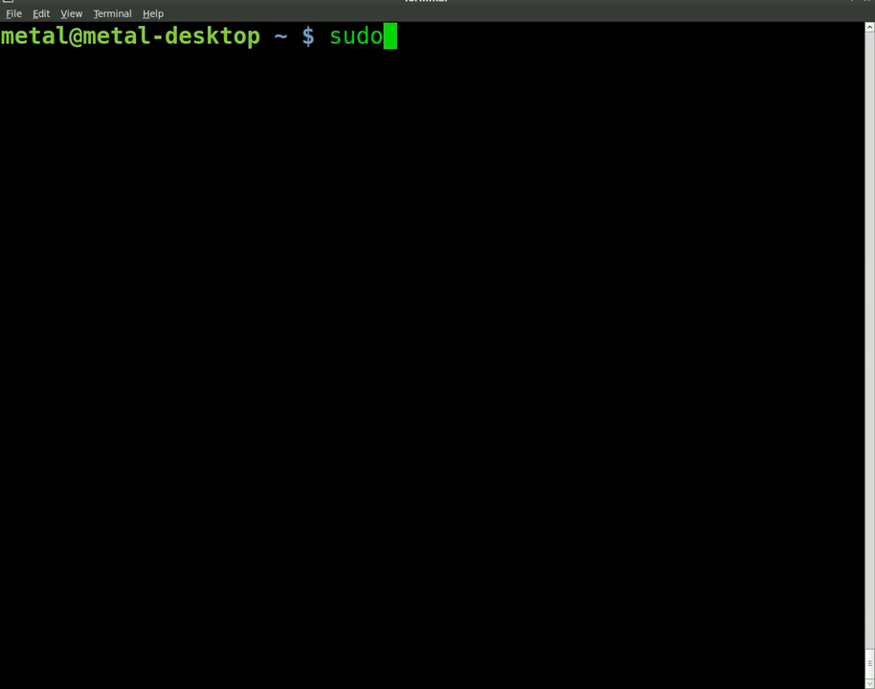
text(" ")
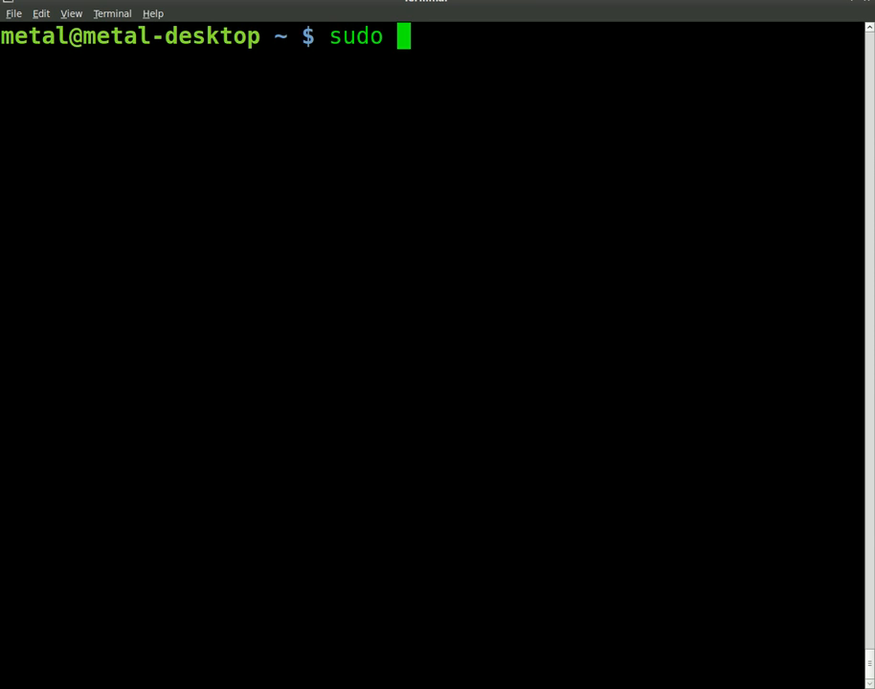
text(aptitude)
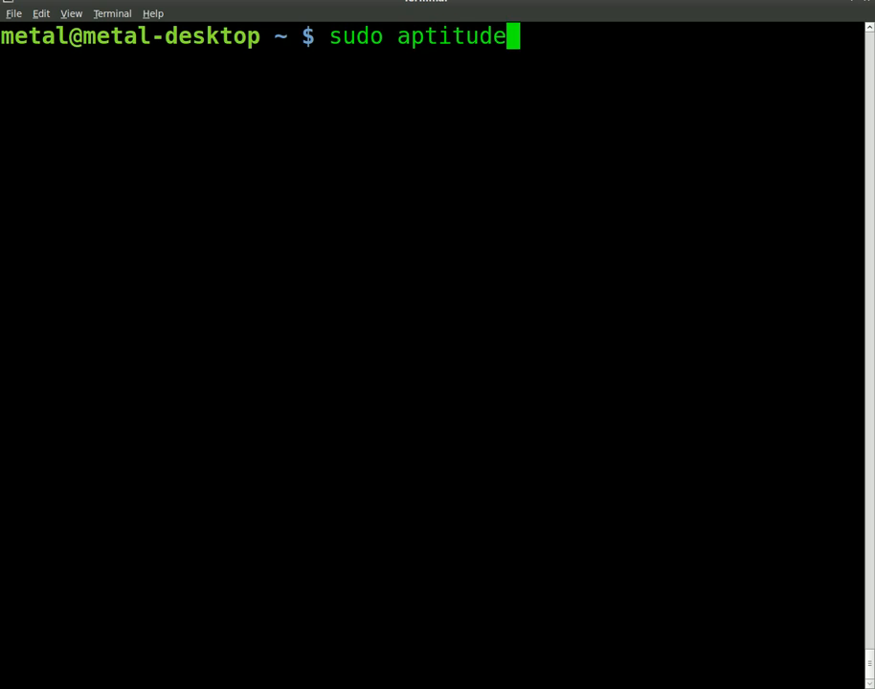
text(install)
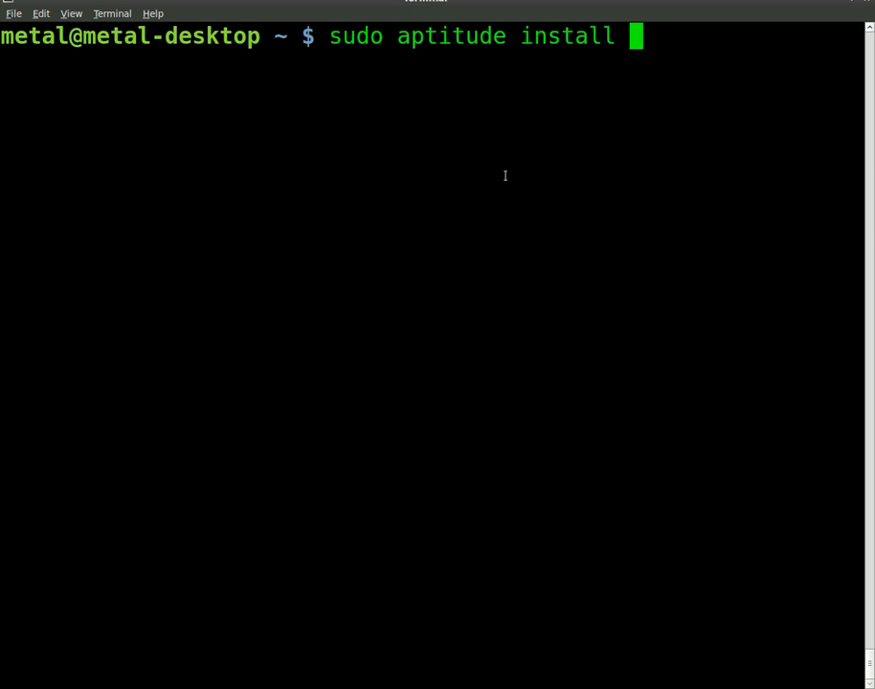
text(op)
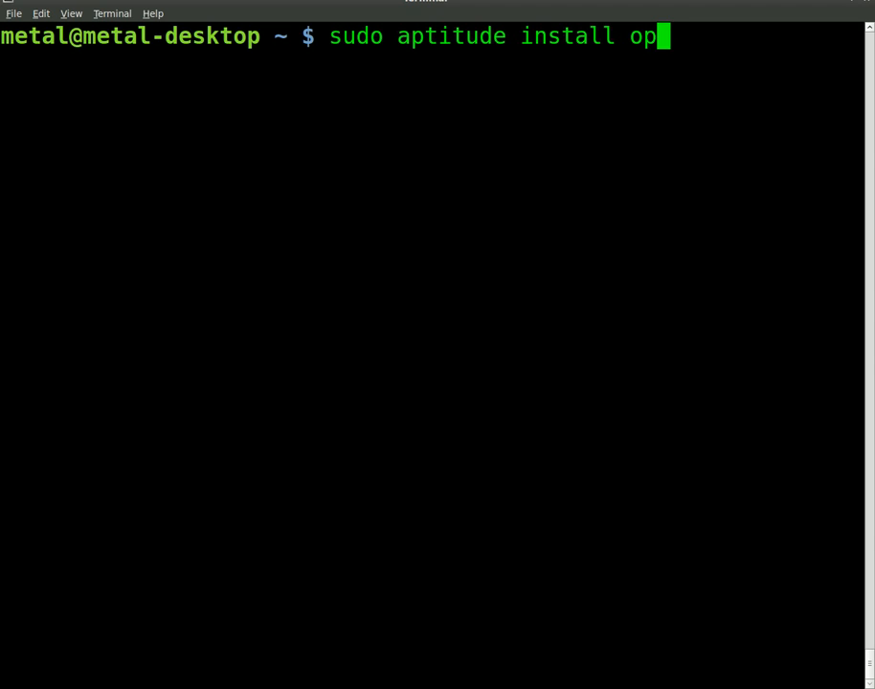
text(enss)
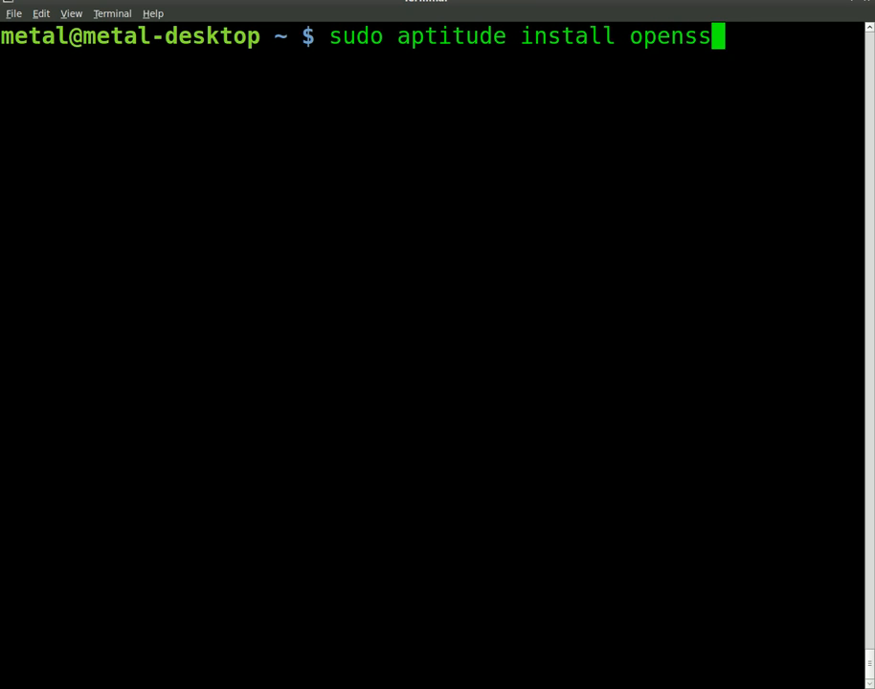
text(h-ser)
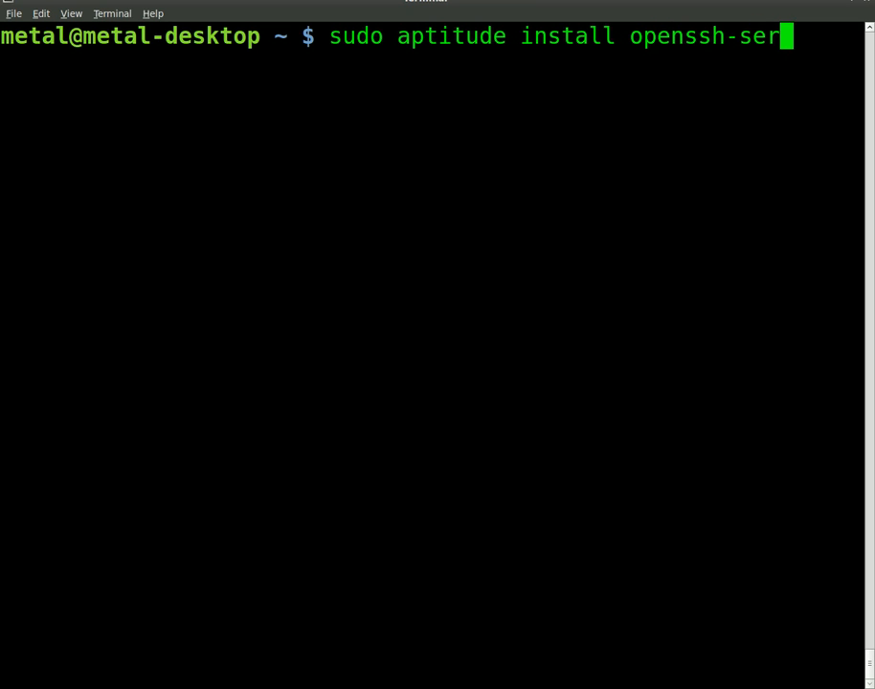
text(ver)
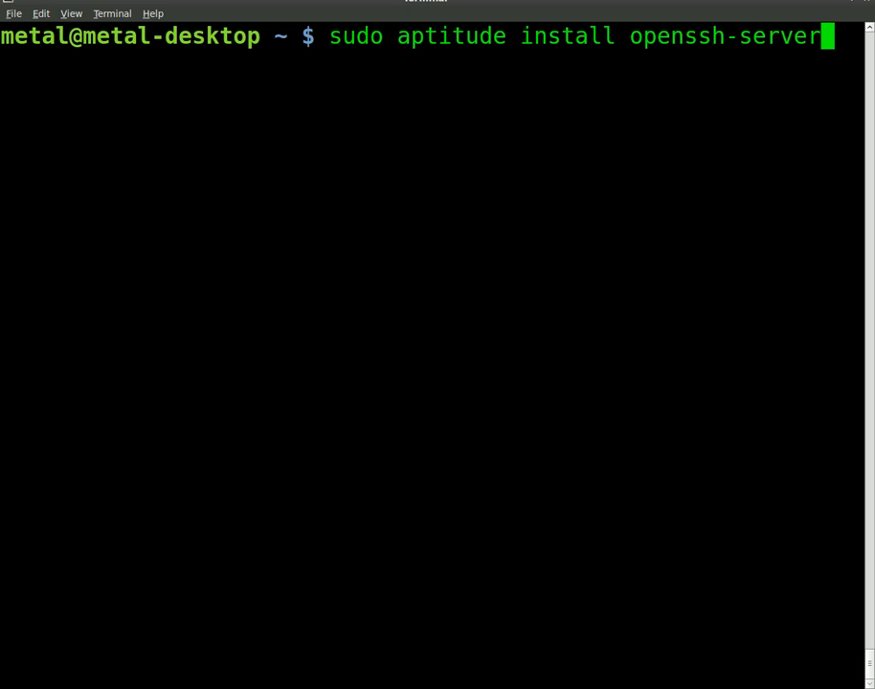
key(BackSpace)
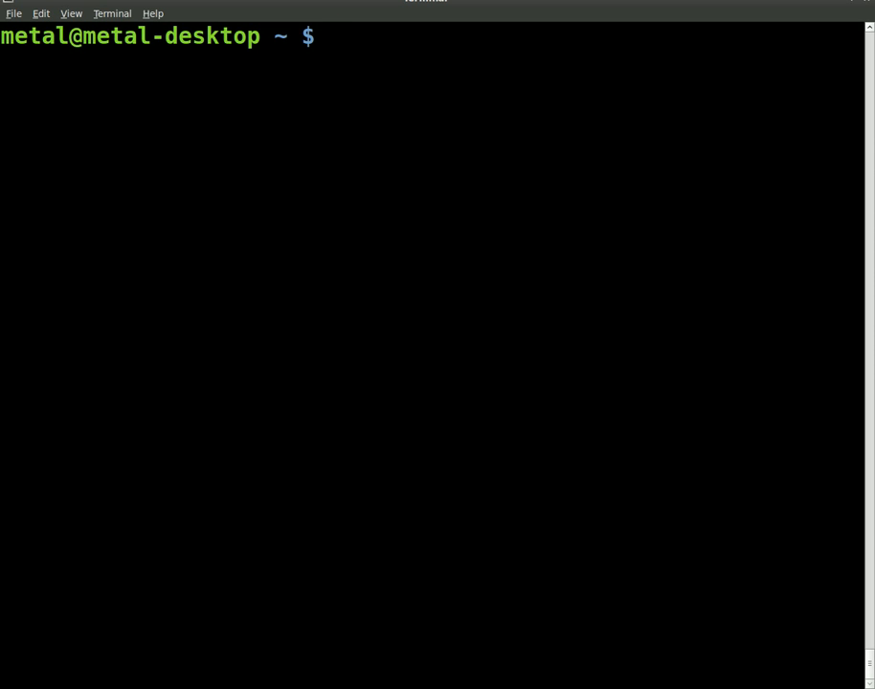
text(ssh)
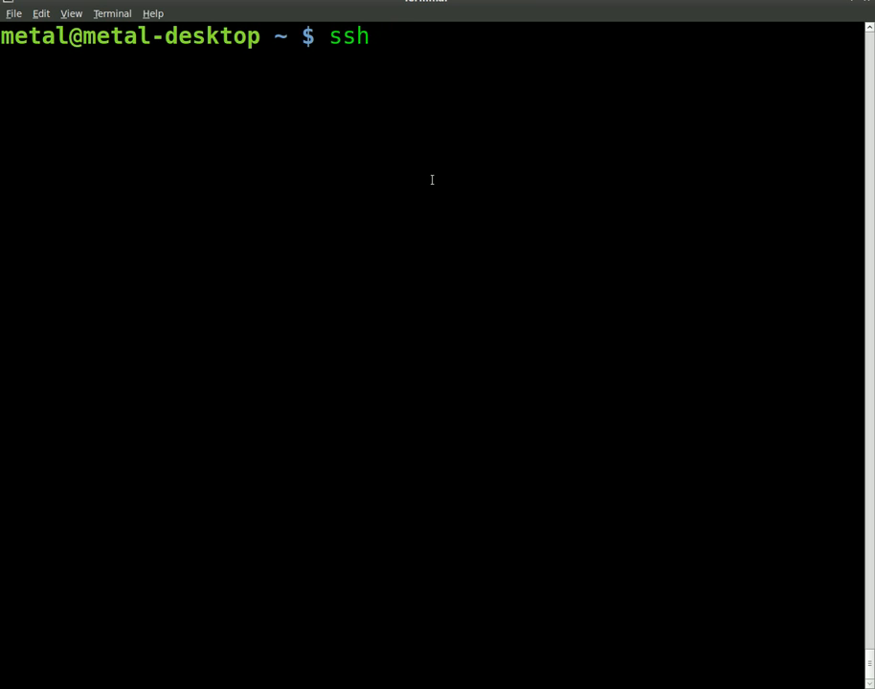
text(metal)
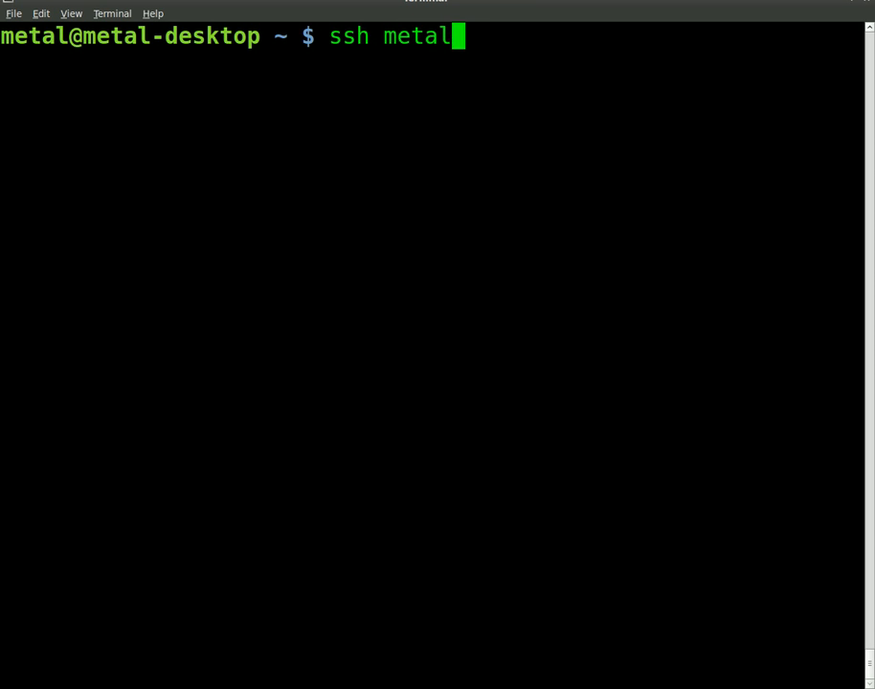
text(@)
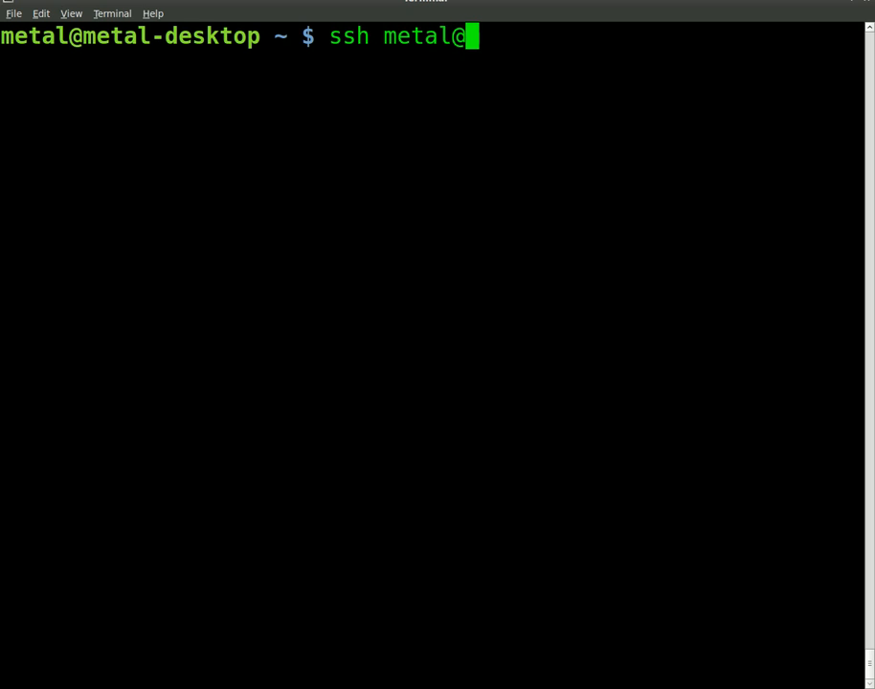
text(192.168)
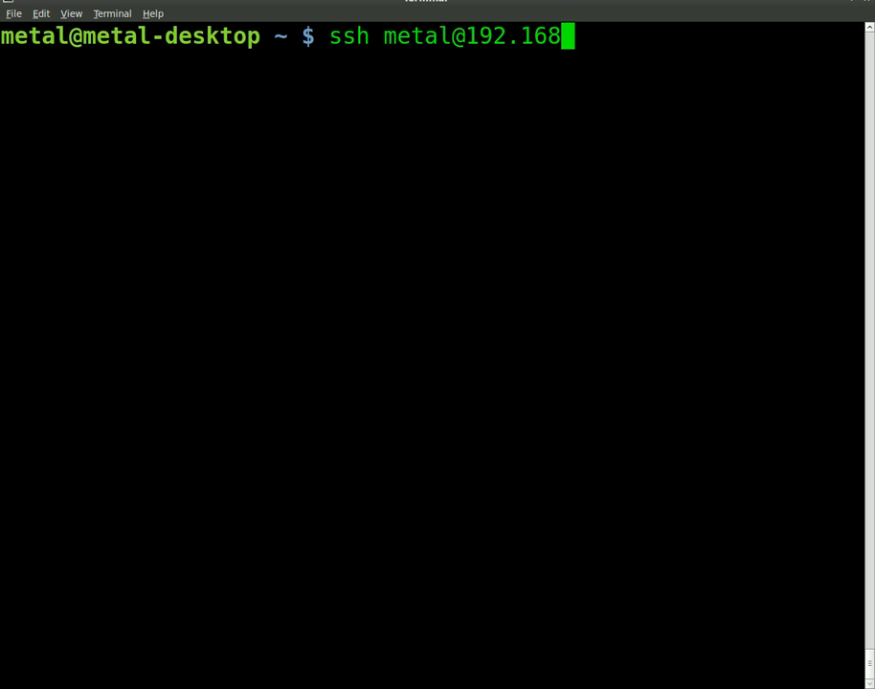
text(.1.3)
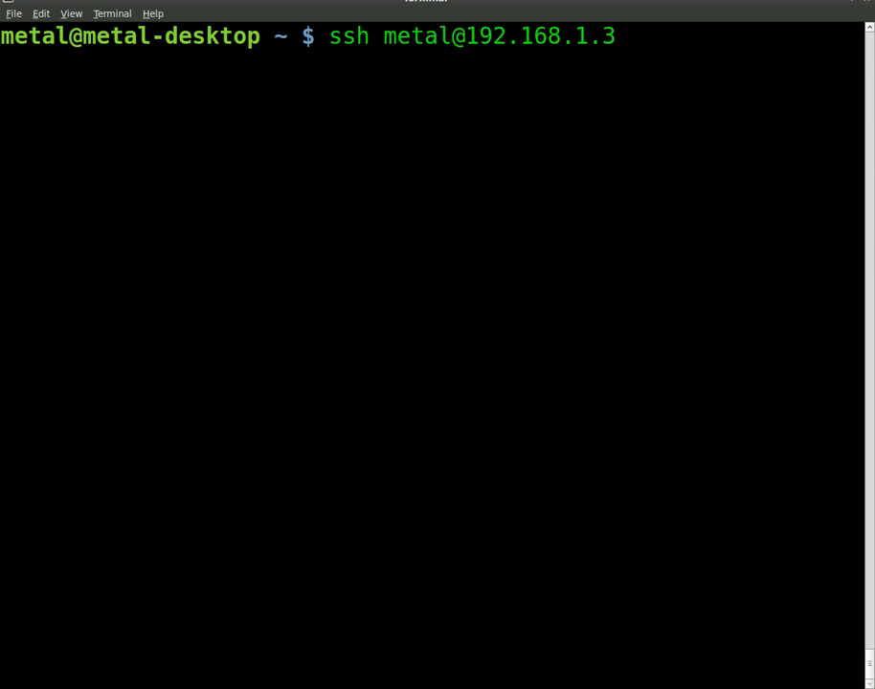
key(Return)
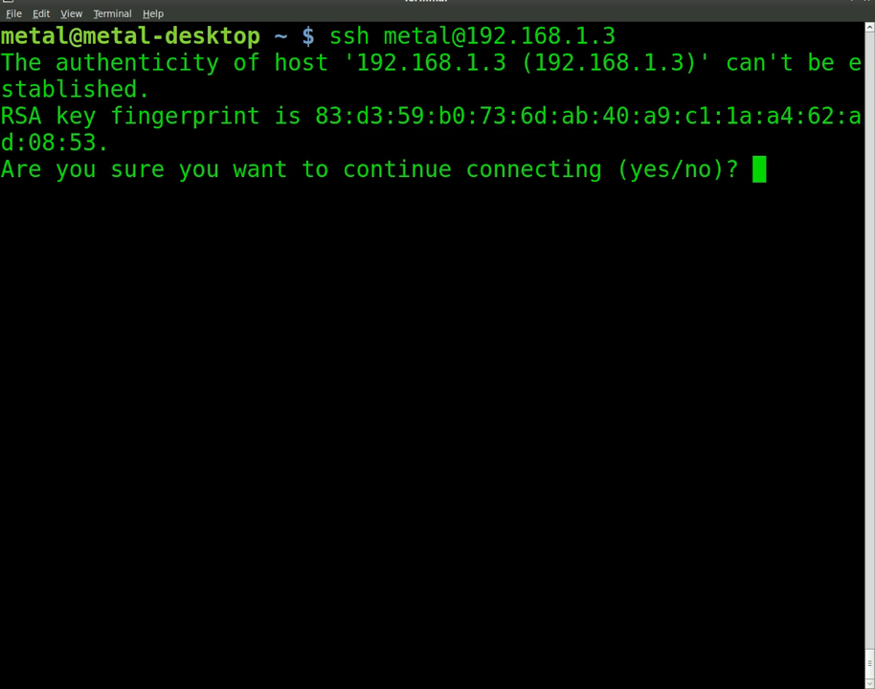
Accept the host key with 'yes', then clear the welcome banner from the screen
text(yes)
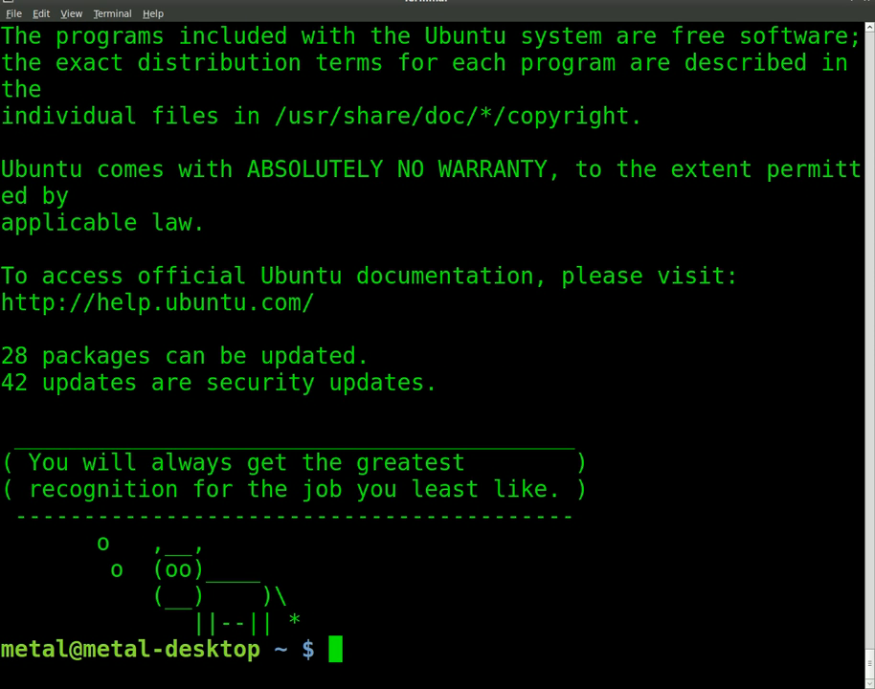
text(clear)
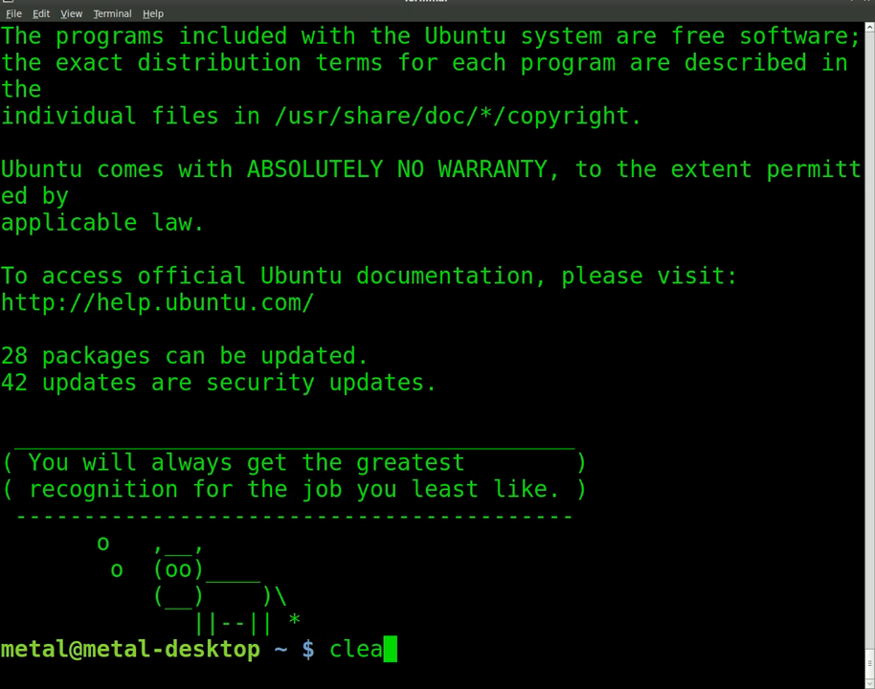
text(r)
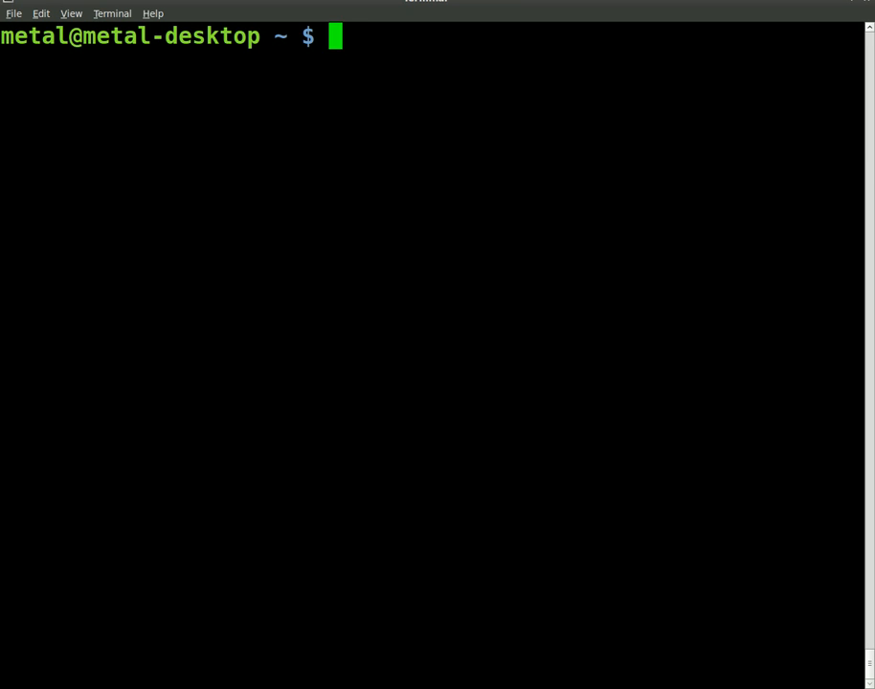
List the remote home folder with ls, scan 127.0.0.1 with nmap, and type mplayer
text(ls)
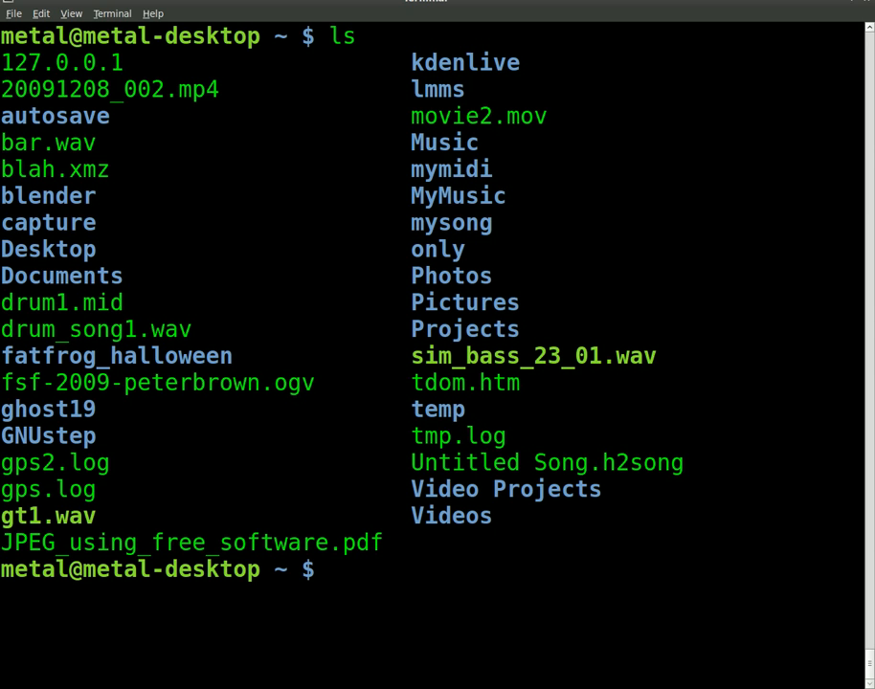
text(nmap)
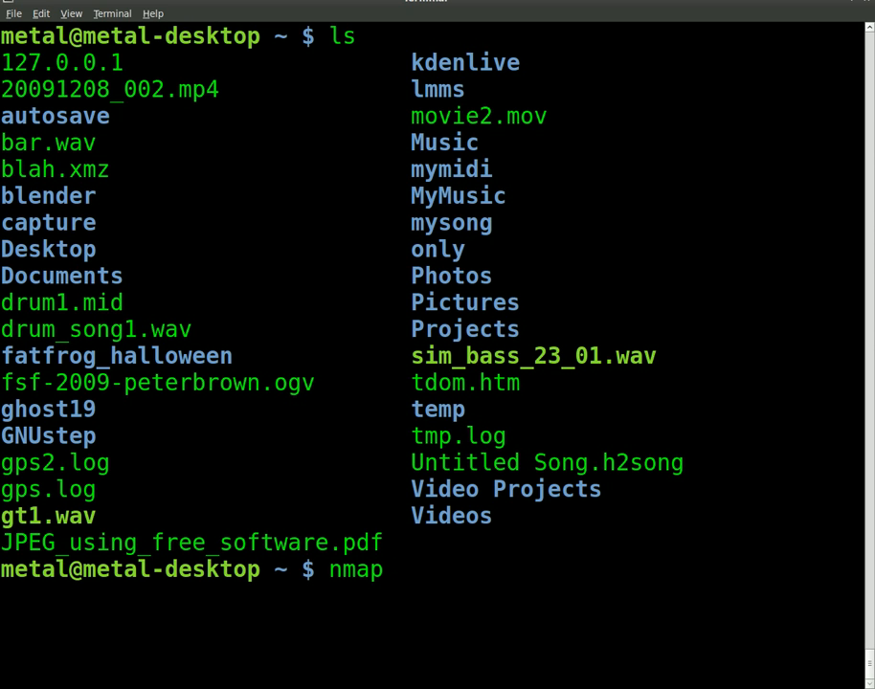
text(127.0.0.1)
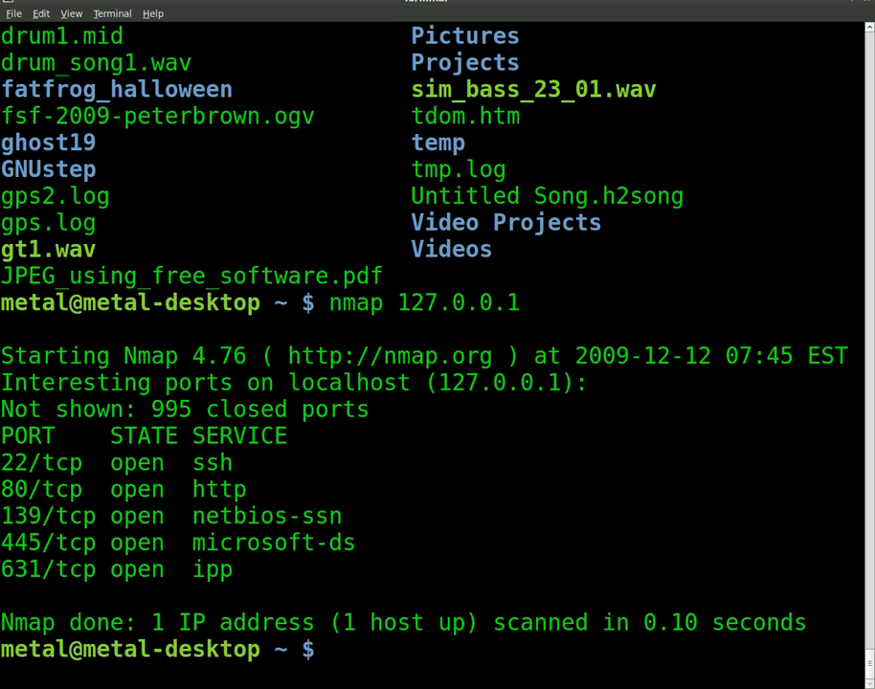
text(mplayer)
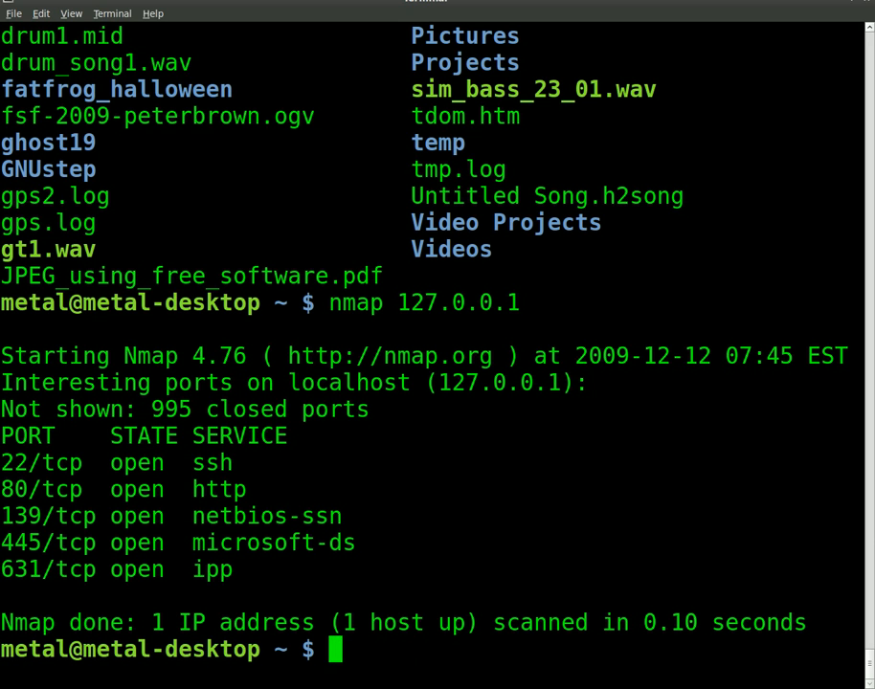
text(exit)
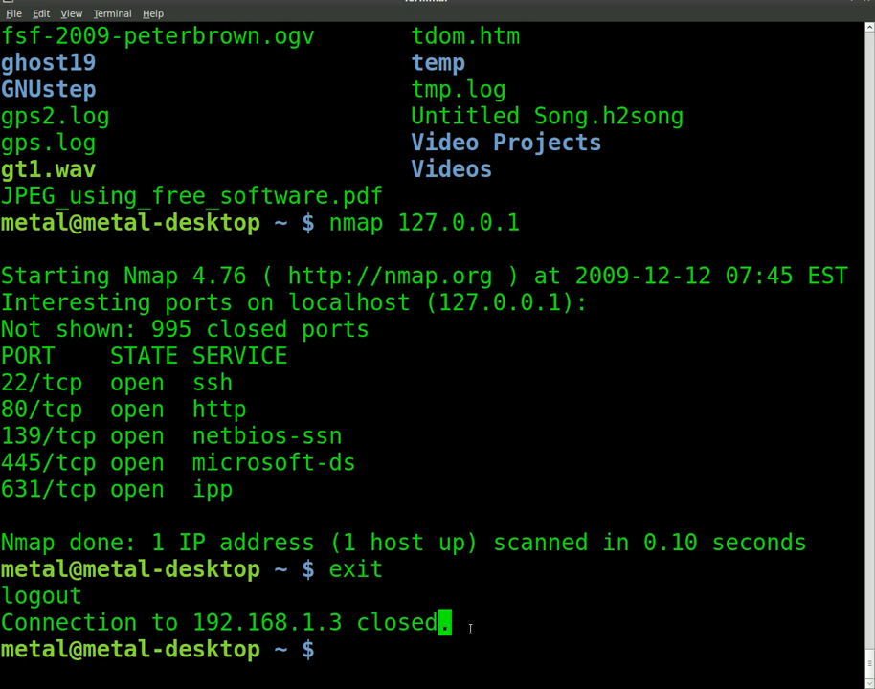
text(ssh metal@192.168.1.3)
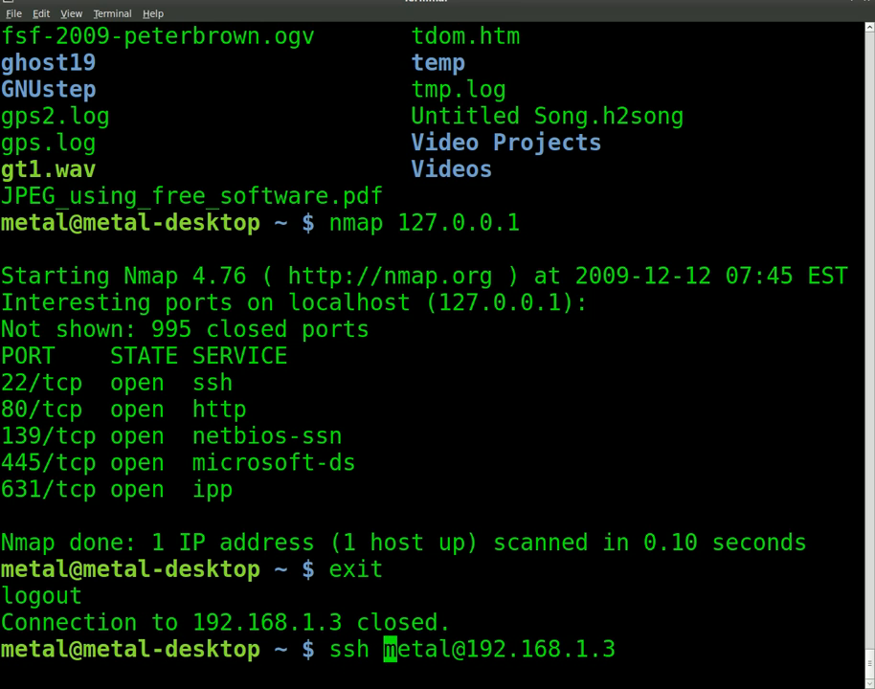
Add the -X flag and log in with the password for X forwarding
text(-X)
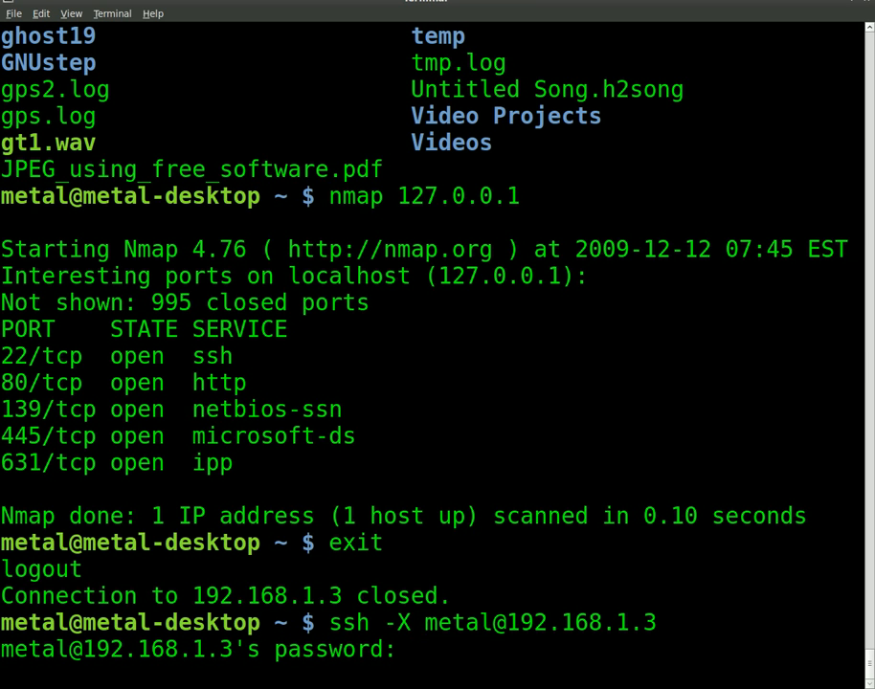
key(Return)
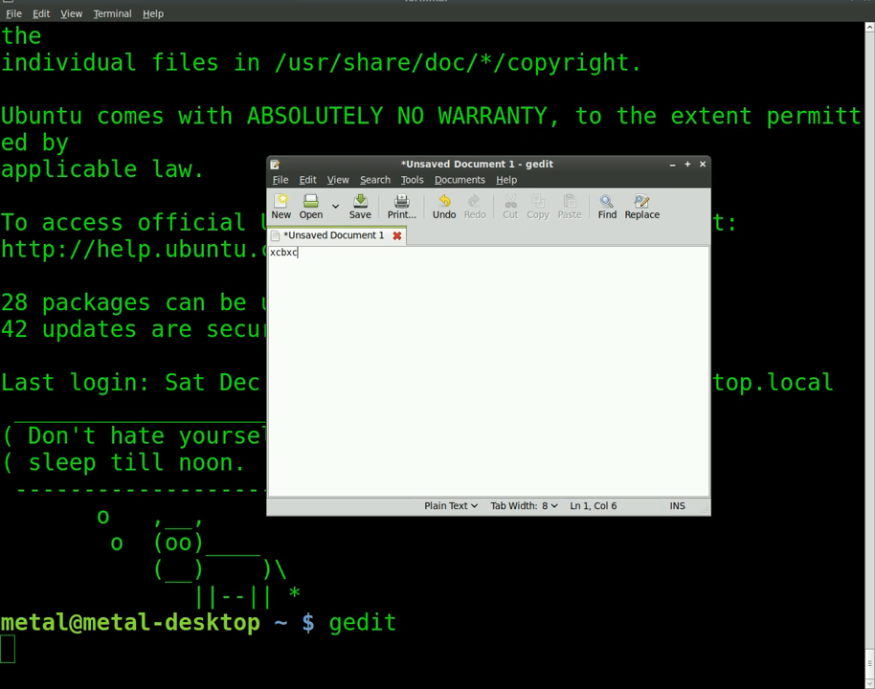
mouse_move(466, 318)
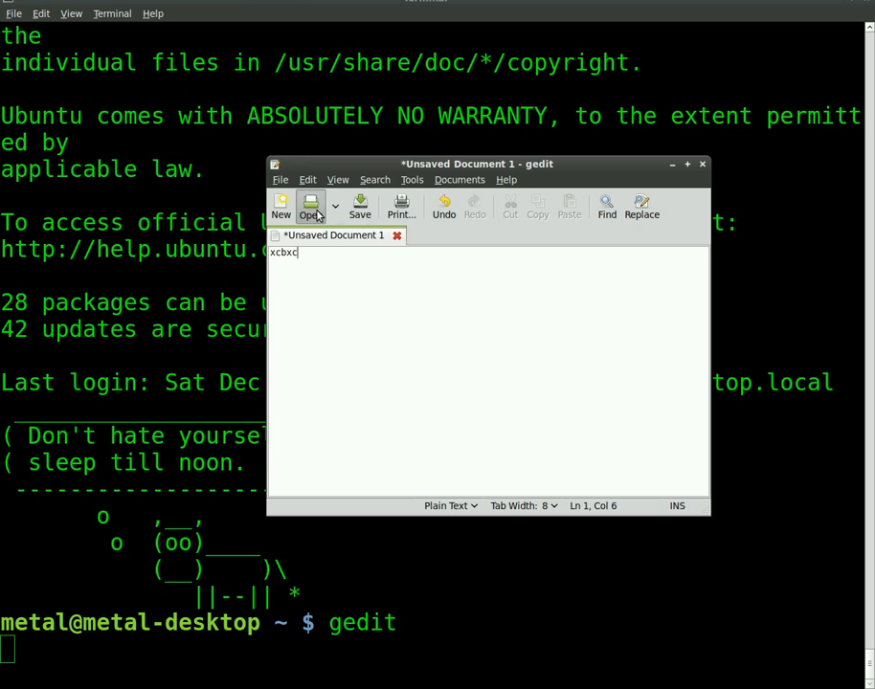
click(310, 208)
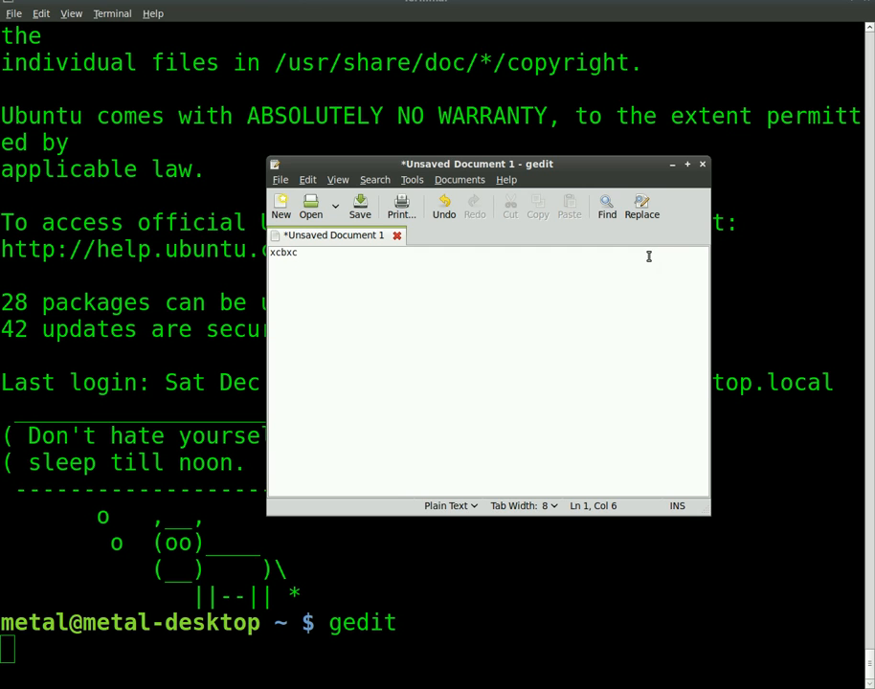
drag(477, 164, 405, 207)
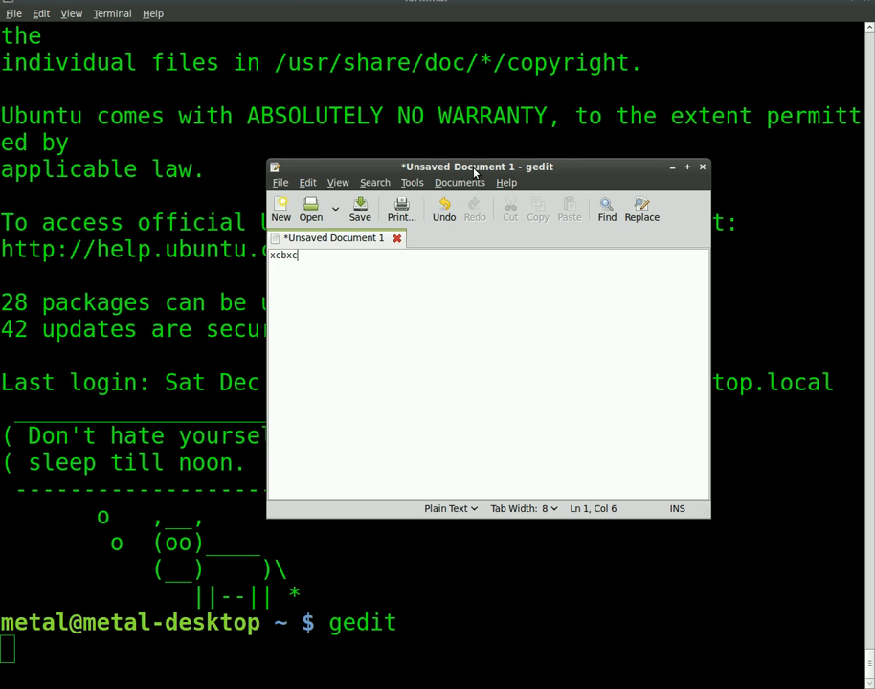
drag(475, 166, 433, 148)
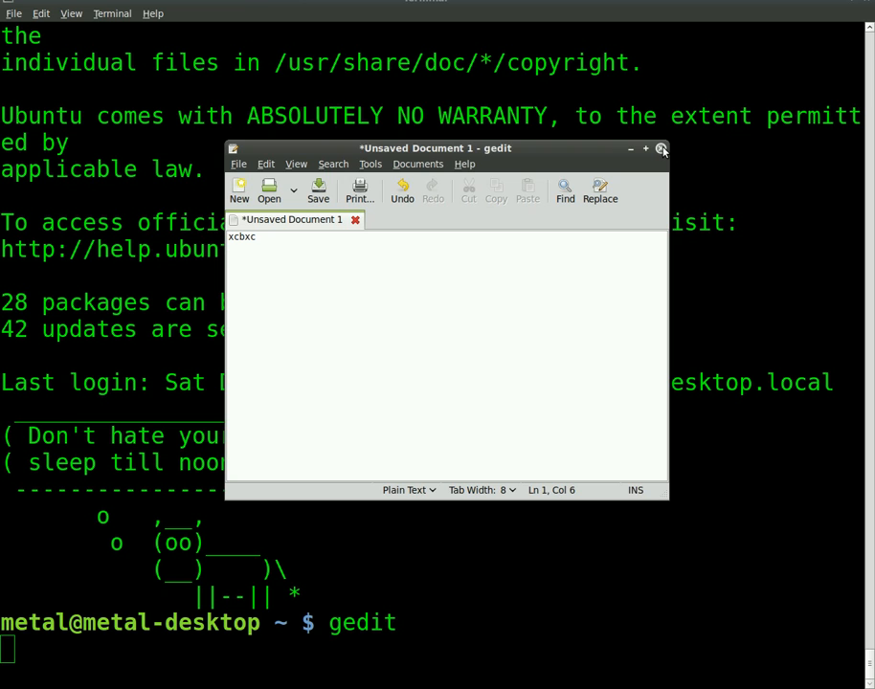
Close gedit, discard the unsaved document, and type at the remote prompt
click(661, 148)
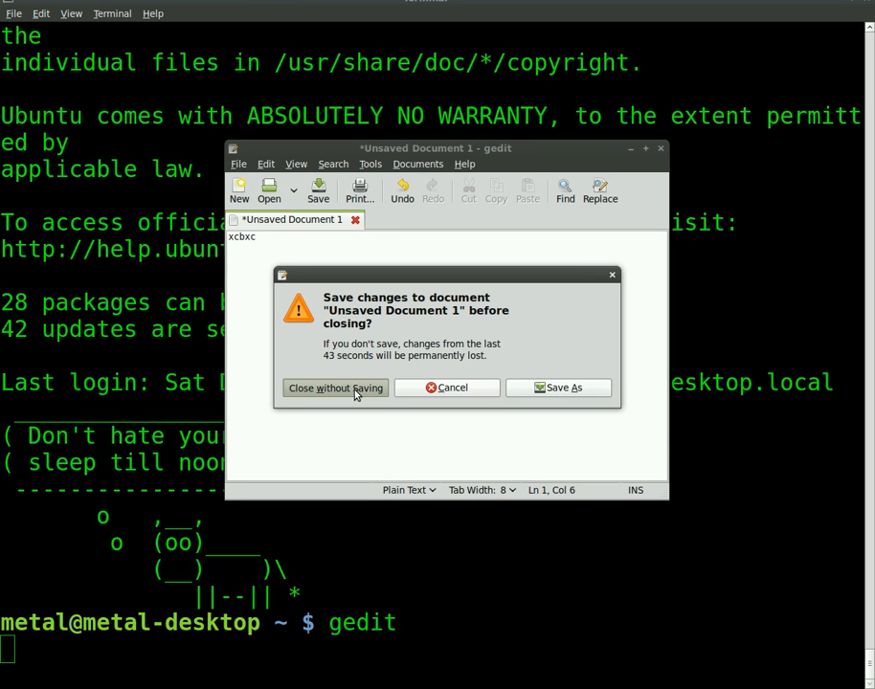
click(335, 388)
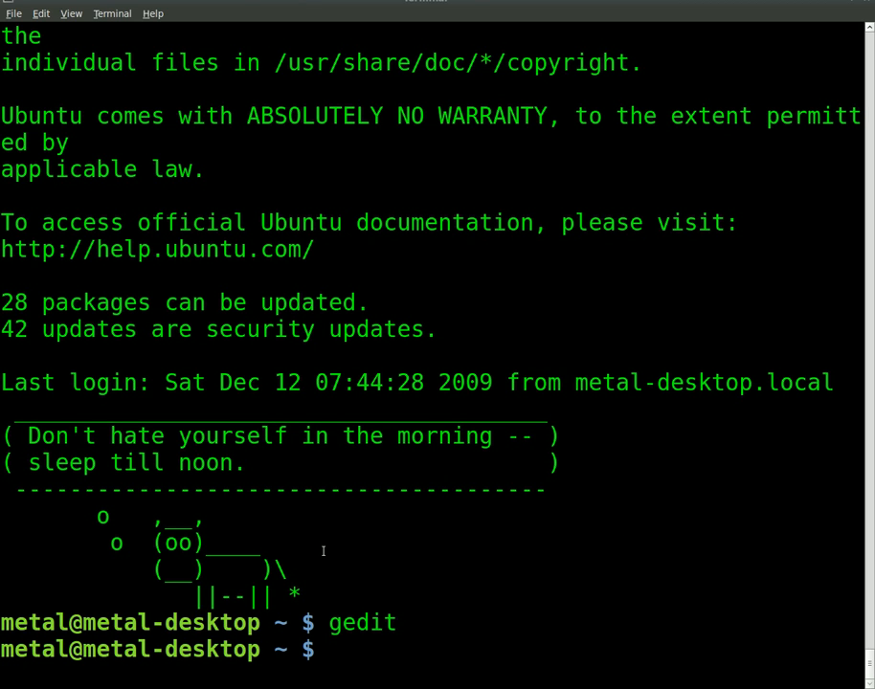
text(e)
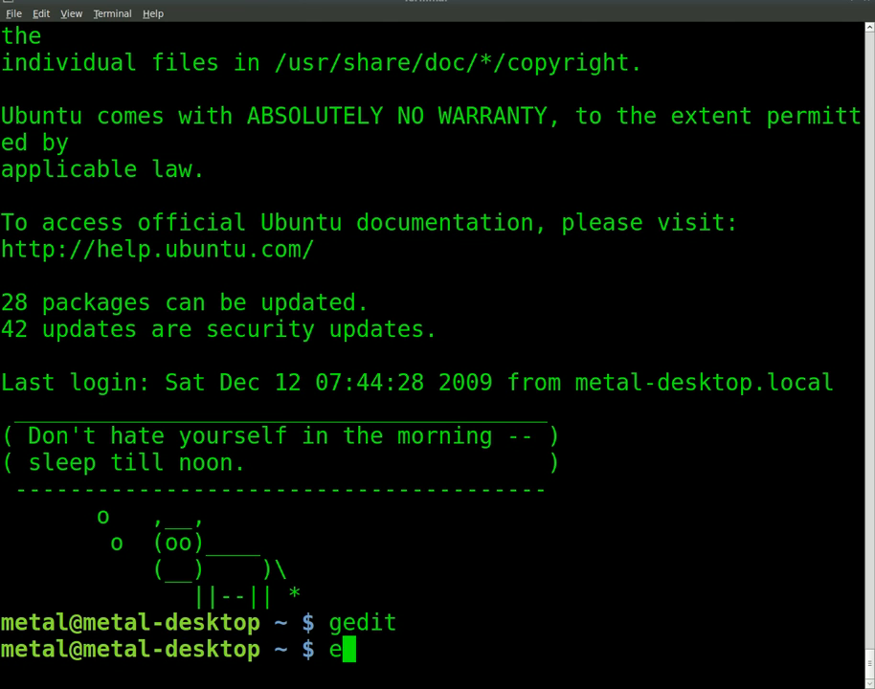